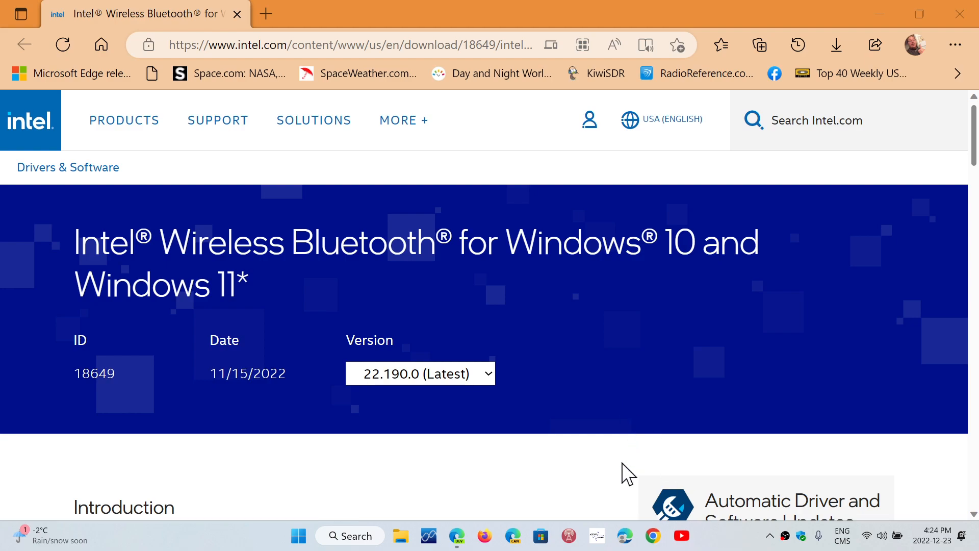
pyautogui.scroll(-3)
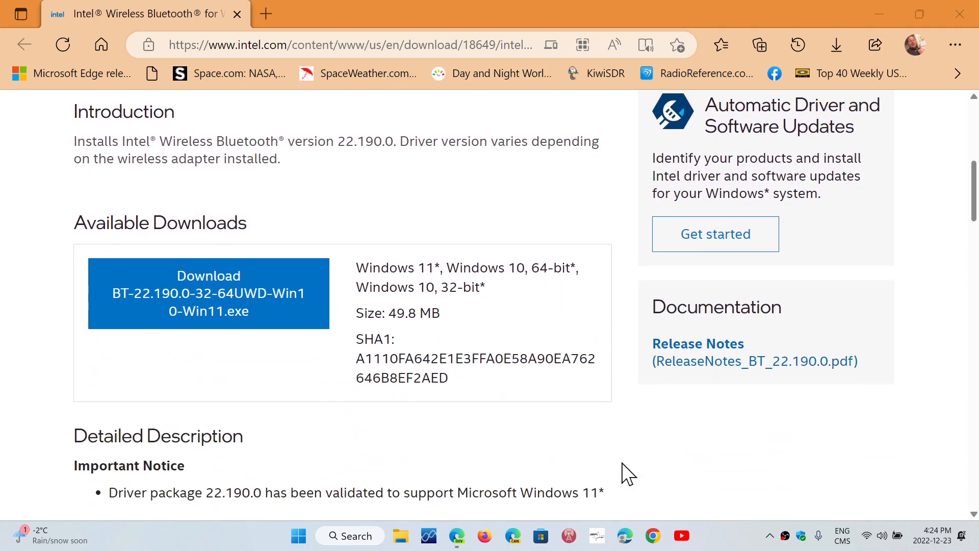
pyautogui.scroll(-3)
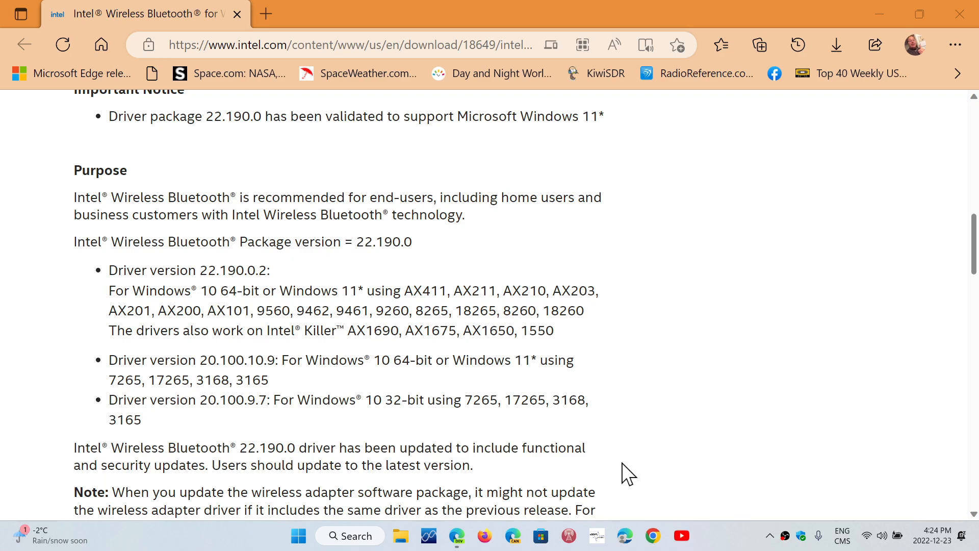
pyautogui.scroll(3)
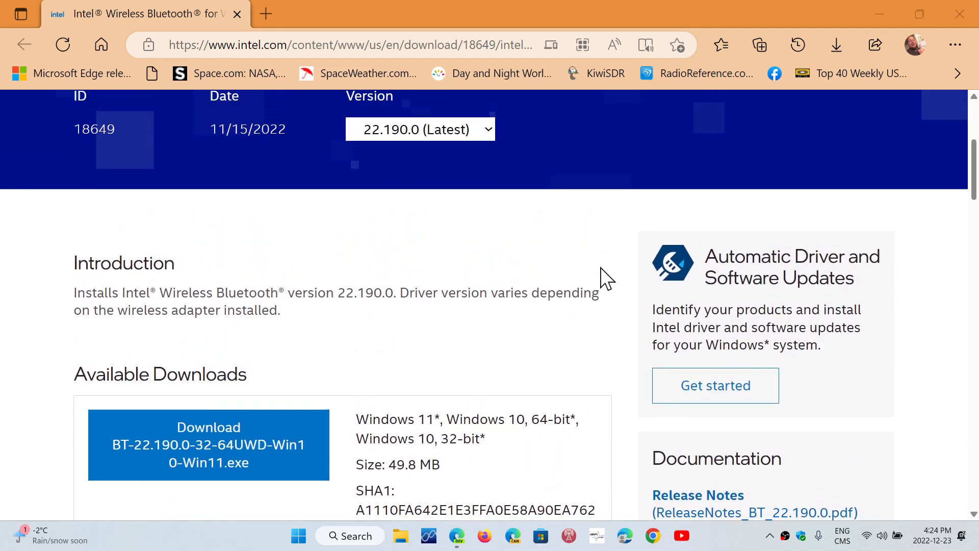
pyautogui.scroll(-3)
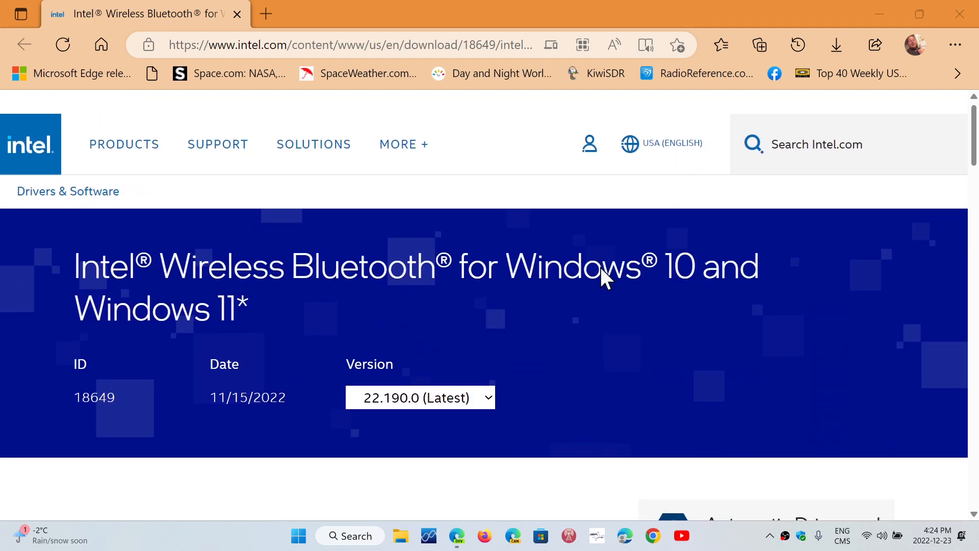
pyautogui.scroll(-3)
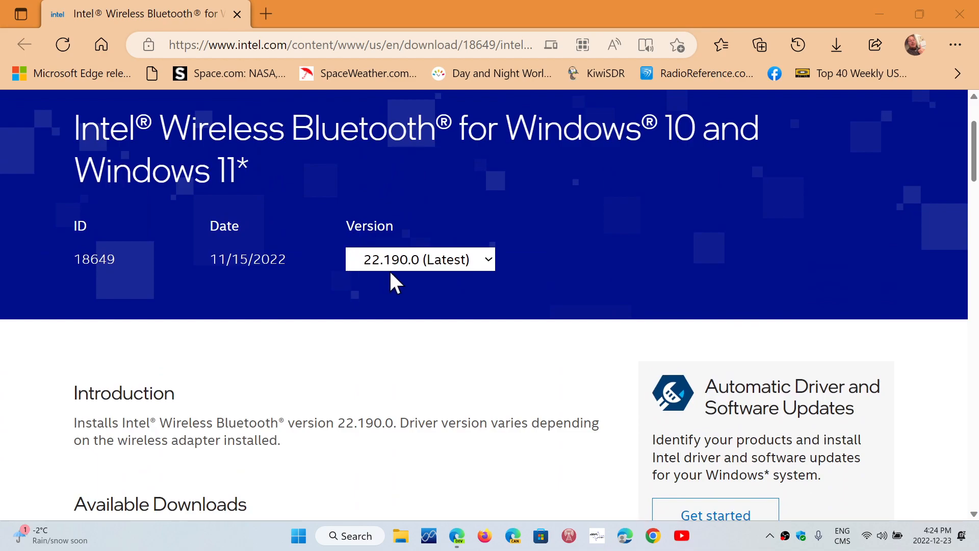
pyautogui.moveTo(484, 282)
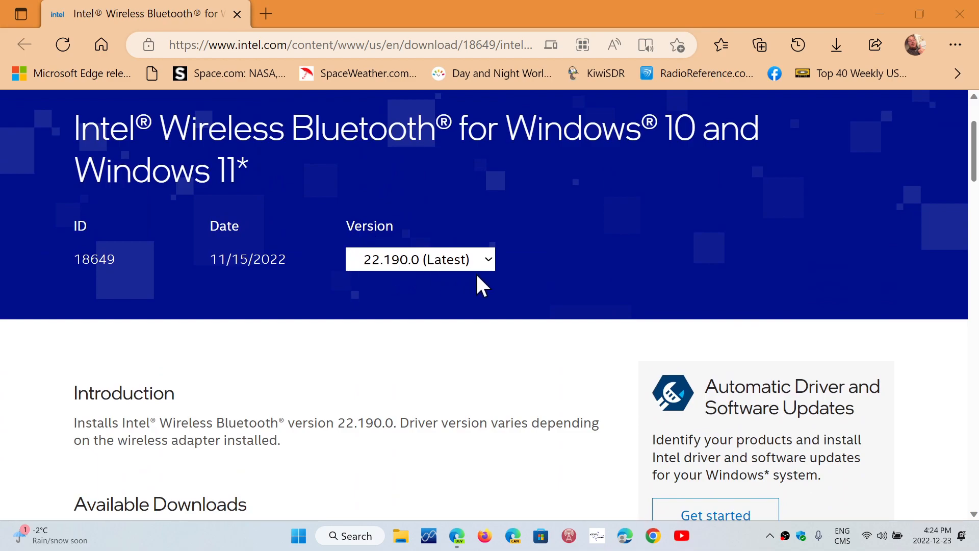
pyautogui.moveTo(485, 365)
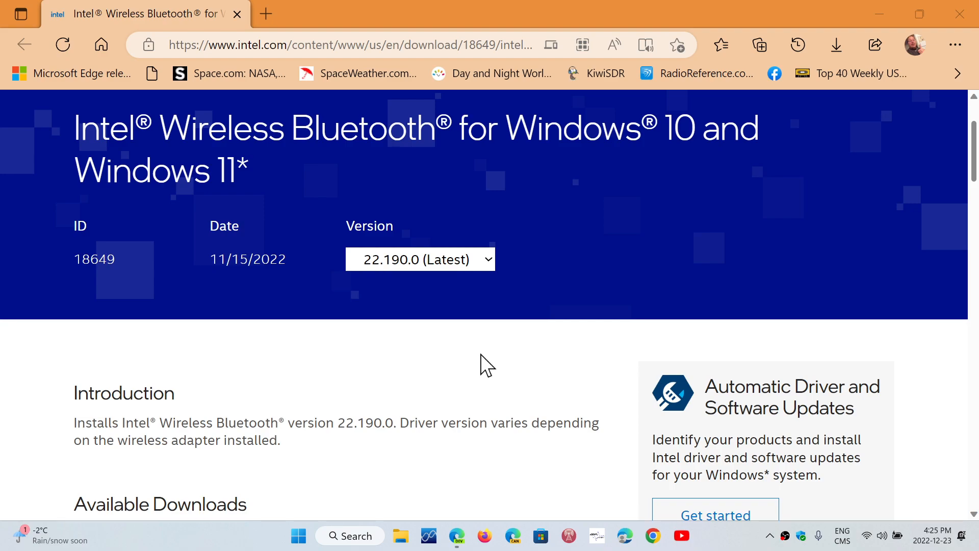
pyautogui.moveTo(530, 367)
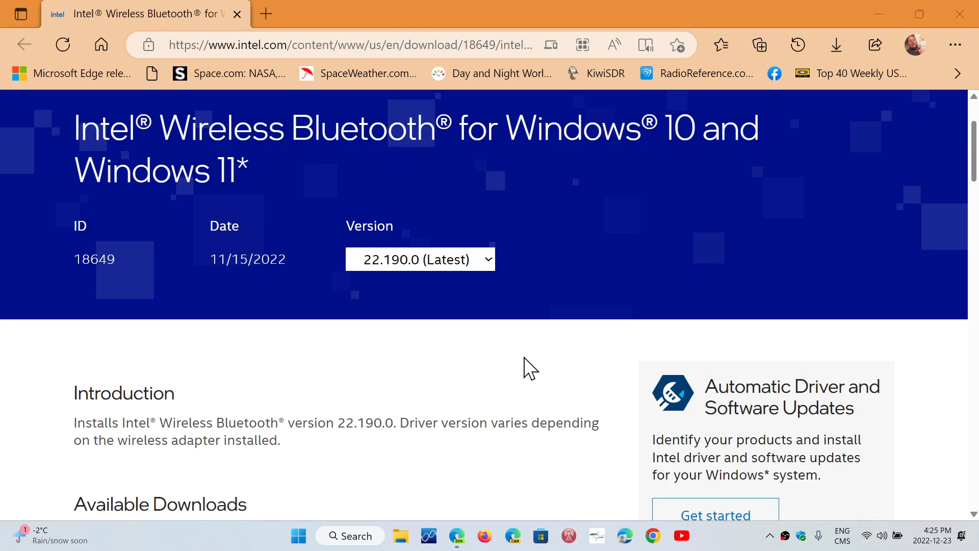
pyautogui.moveTo(371, 103)
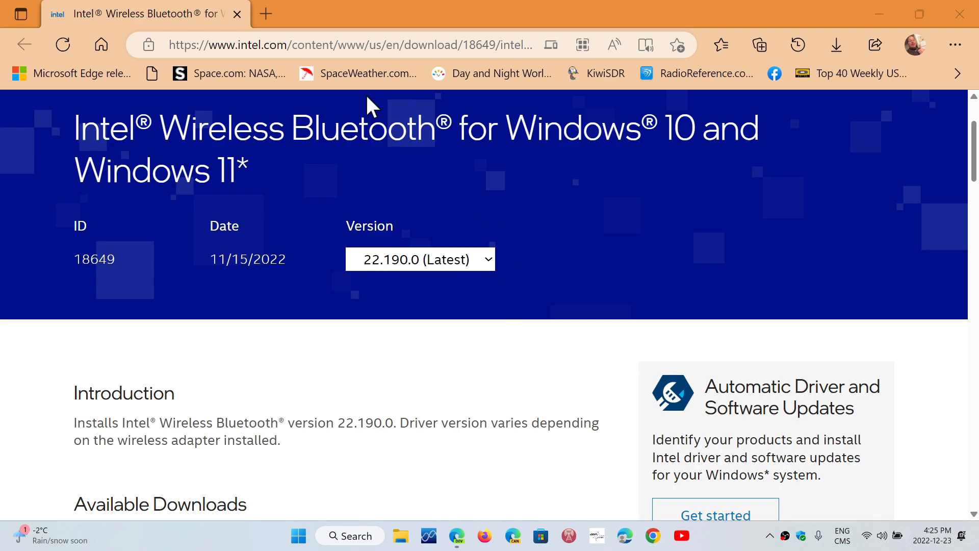
pyautogui.moveTo(503, 373)
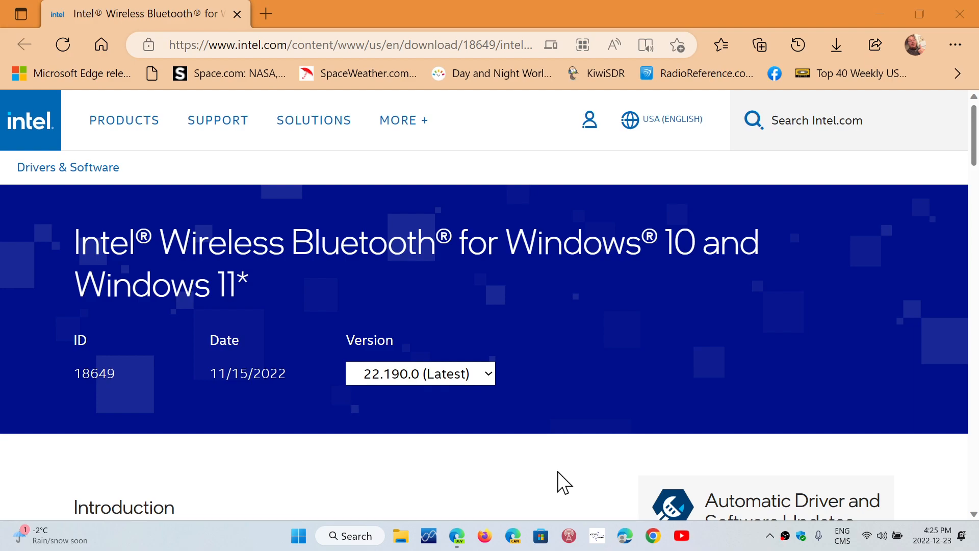
pyautogui.scroll(-3)
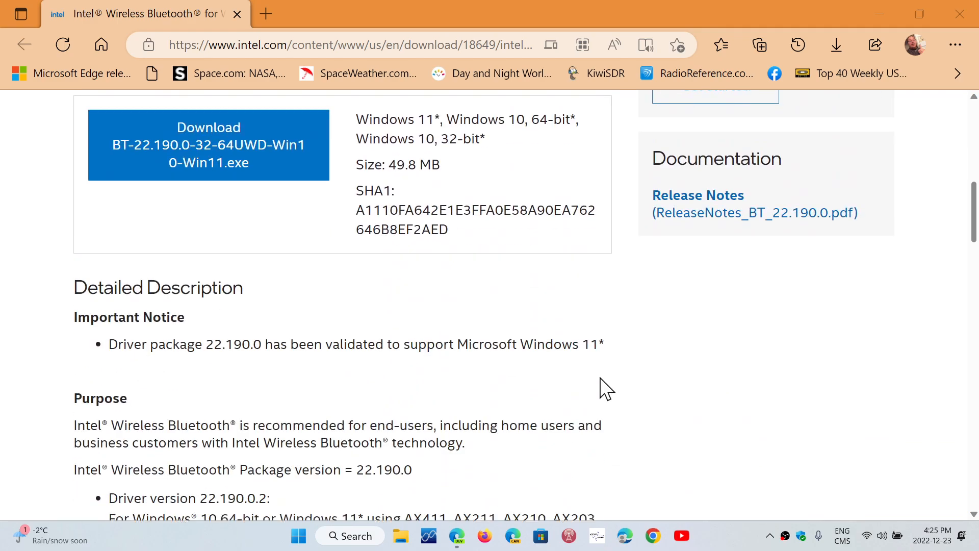
pyautogui.scroll(3)
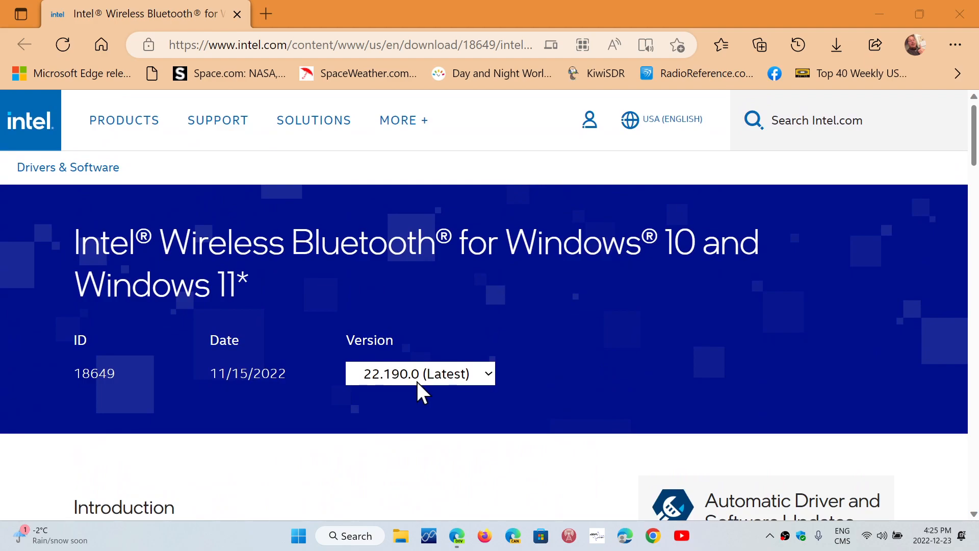
pyautogui.moveTo(599, 490)
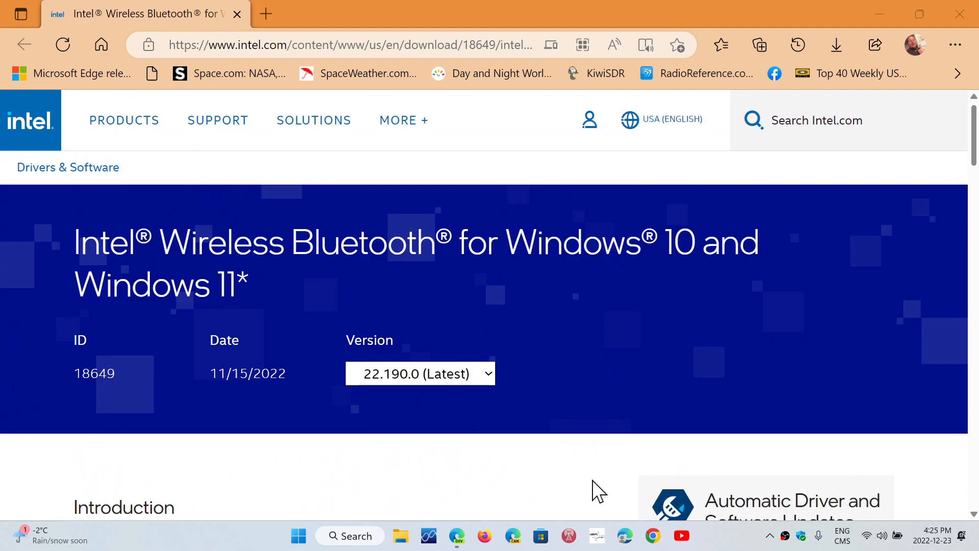
pyautogui.moveTo(717, 539)
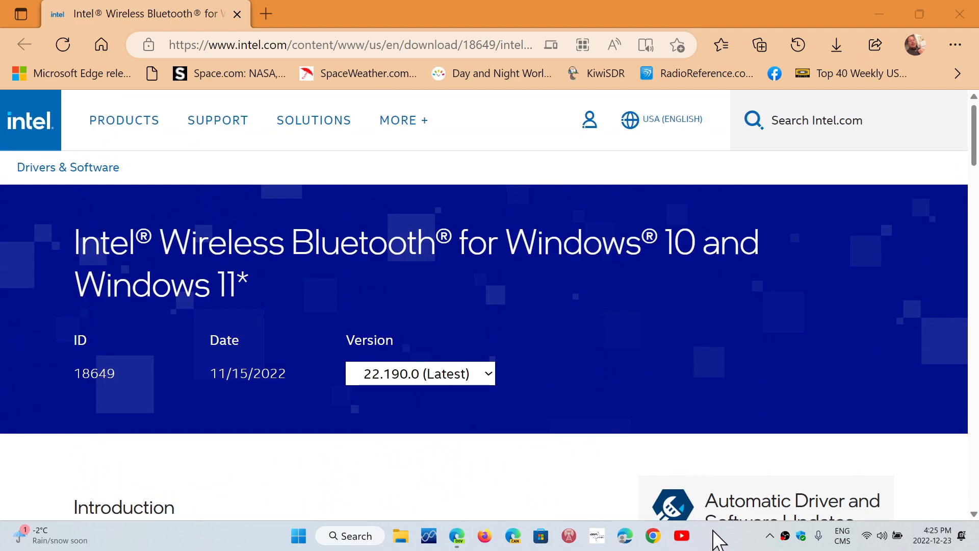